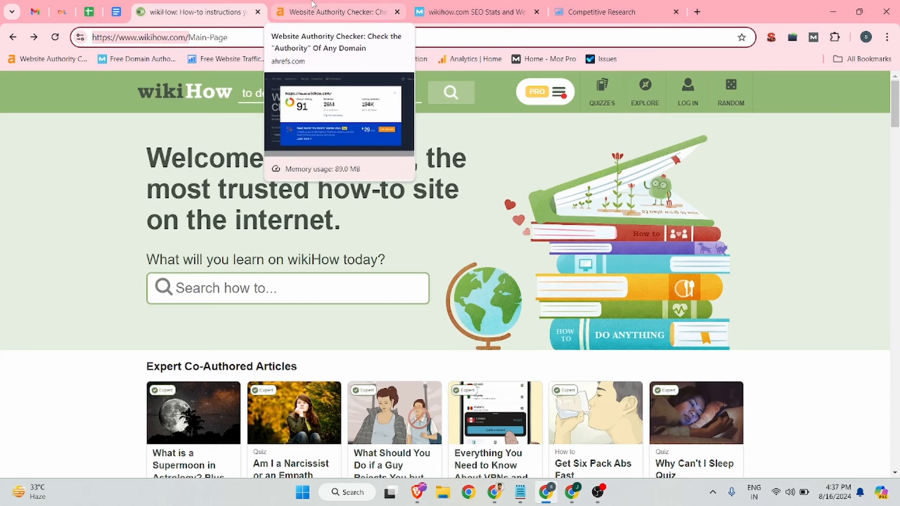
Step: Review wikiHow's domain rating, domain authority and competitive traffic overview
click(336, 12)
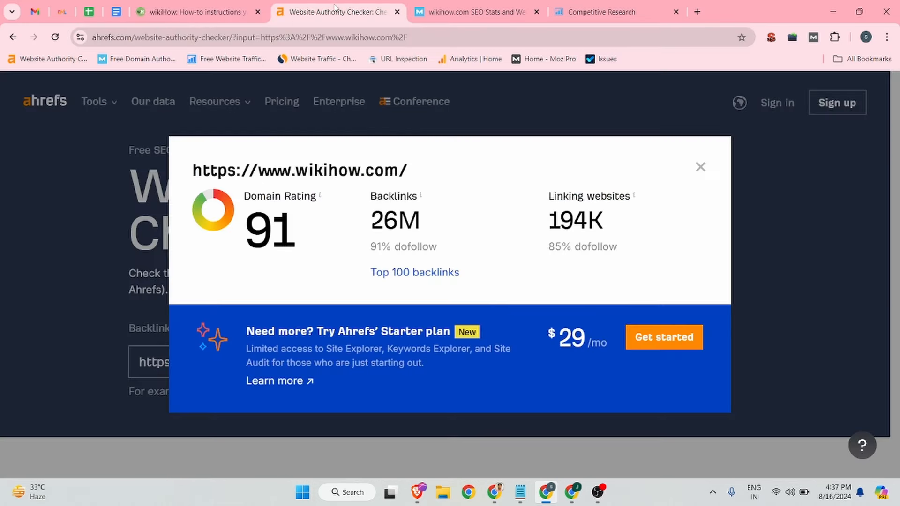
click(476, 11)
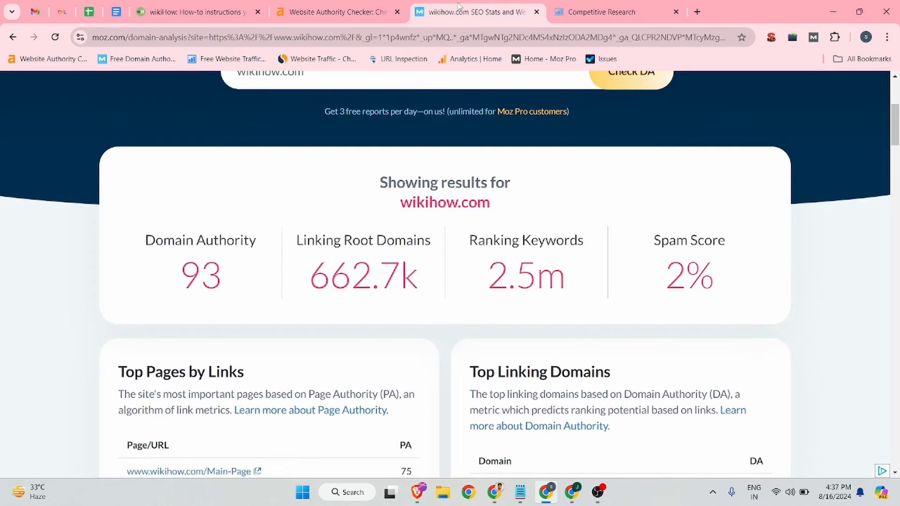
mouse_move(205, 124)
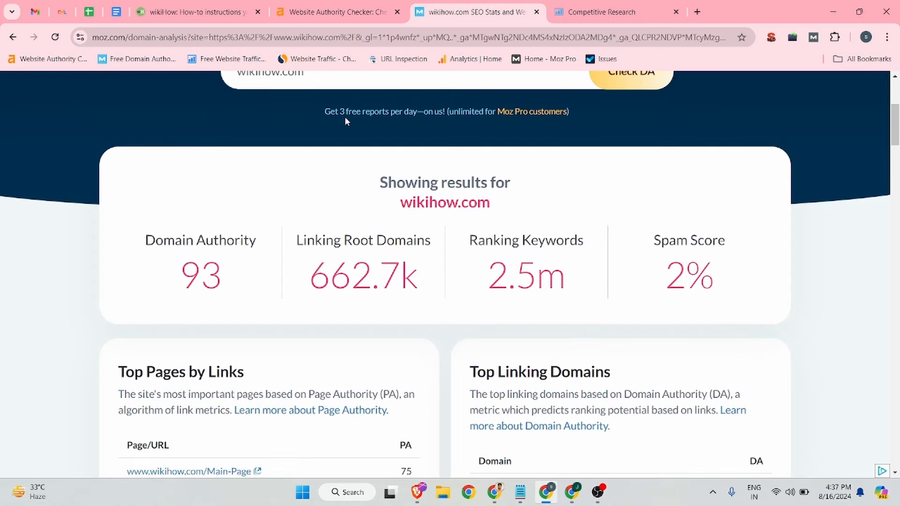
click(599, 12)
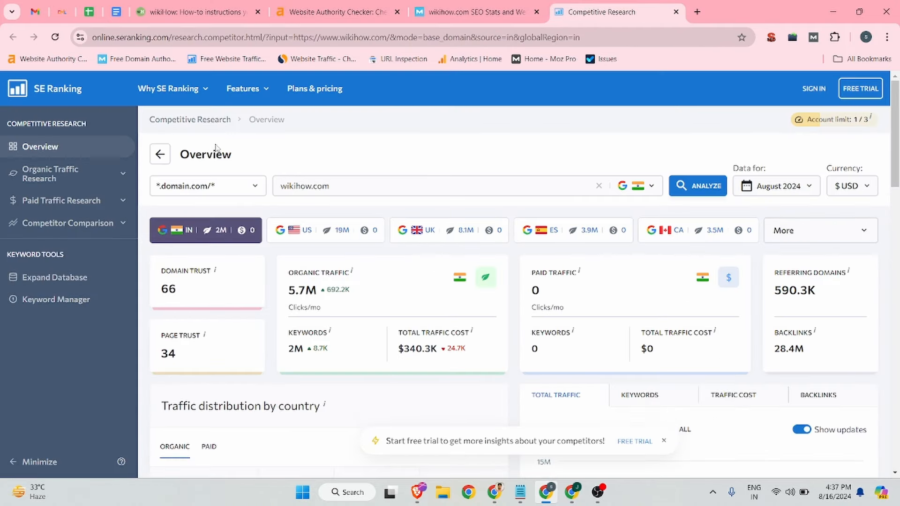
mouse_move(551, 184)
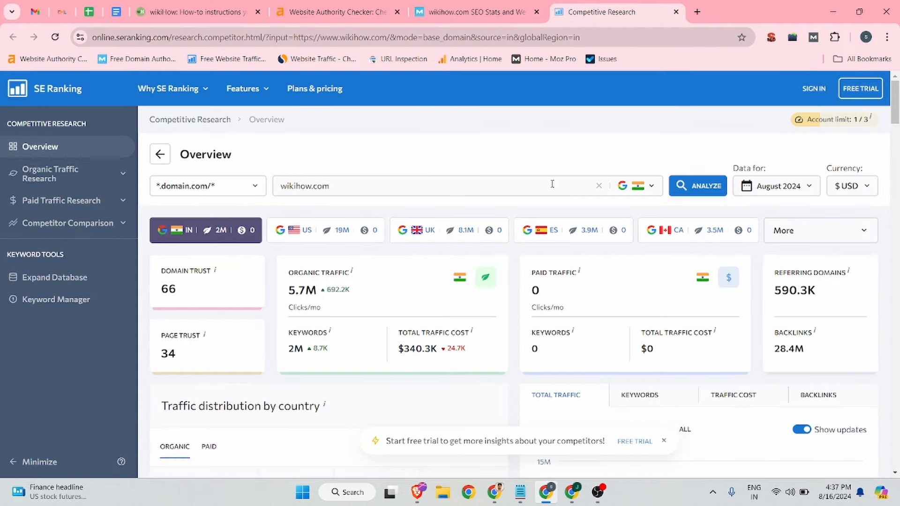
mouse_move(536, 234)
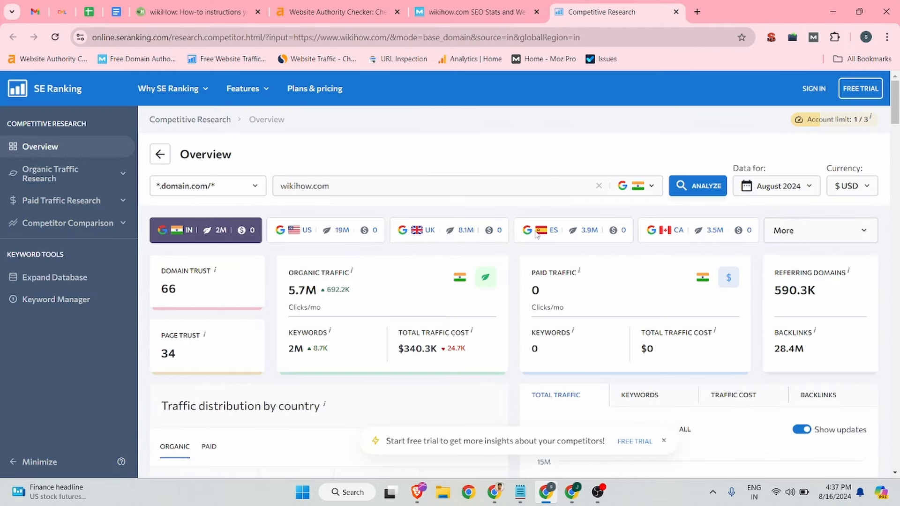
scroll(down, 3)
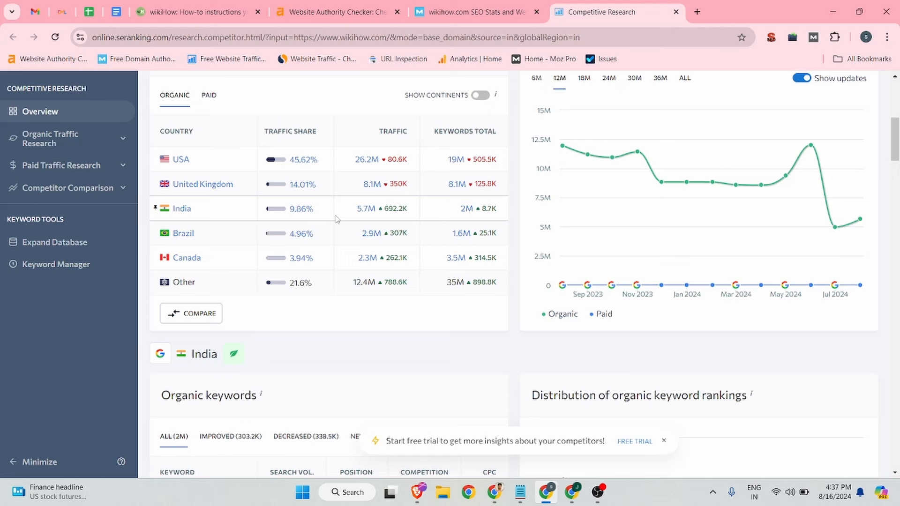
Step: Return to the wikiHow home page and bring up the Create Account form
click(195, 11)
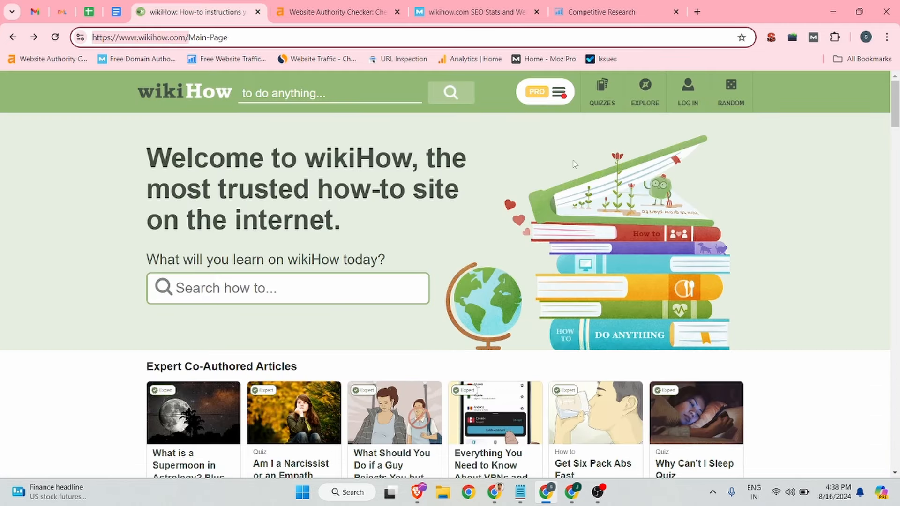
click(688, 92)
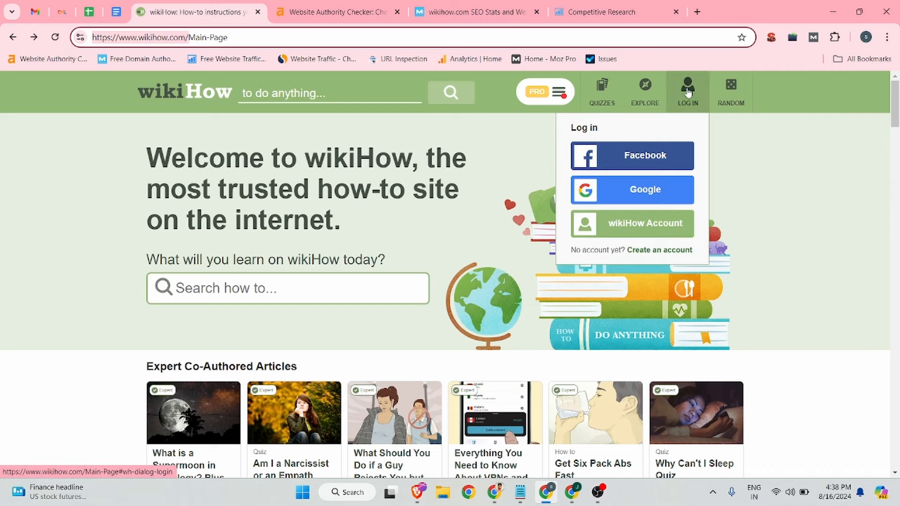
mouse_move(659, 250)
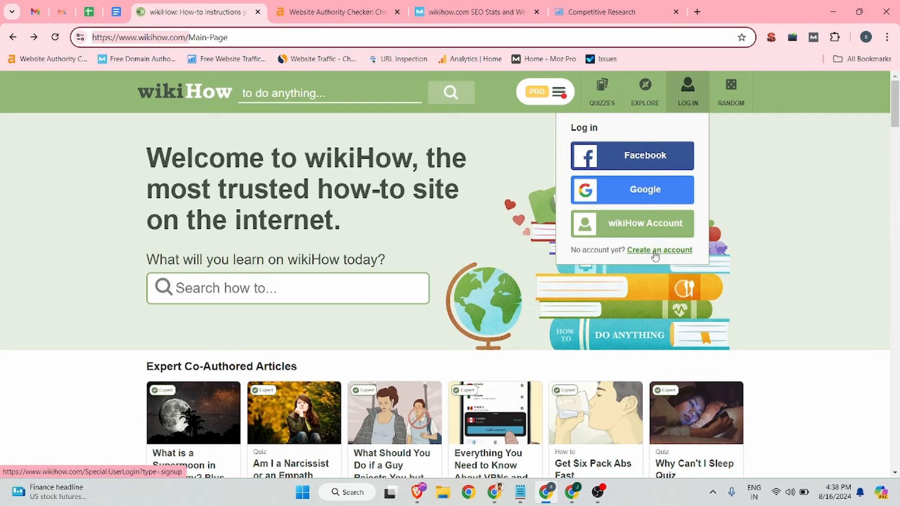
click(659, 250)
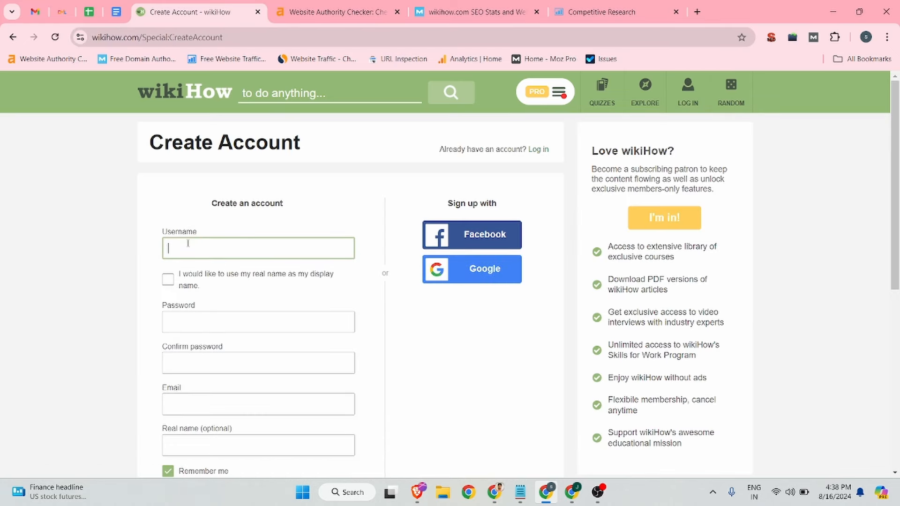
Step: Register username dmltraining with autofilled real name DML Training, passing the reCAPTCHA
text(dmitraining)
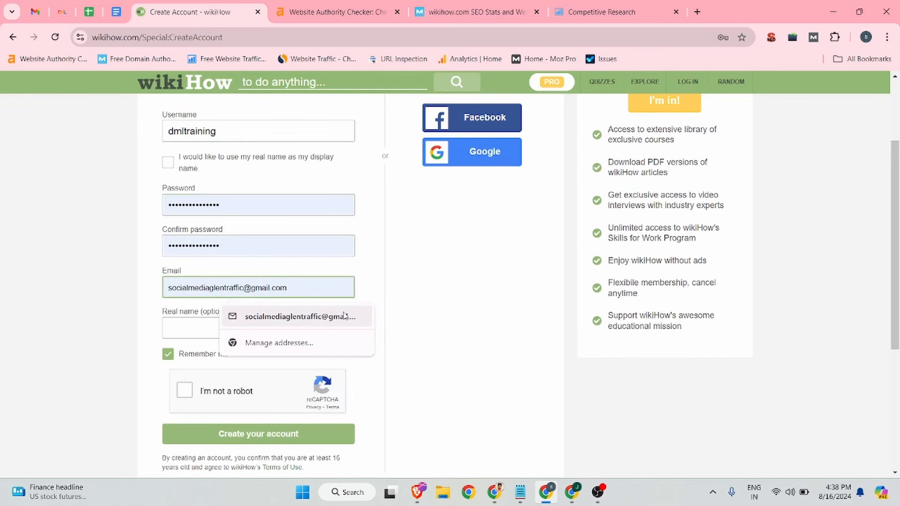
click(258, 327)
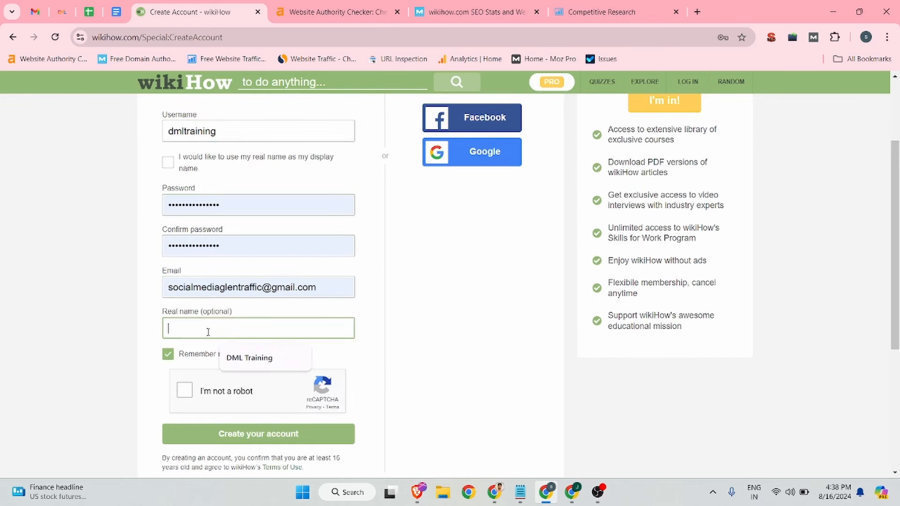
click(249, 358)
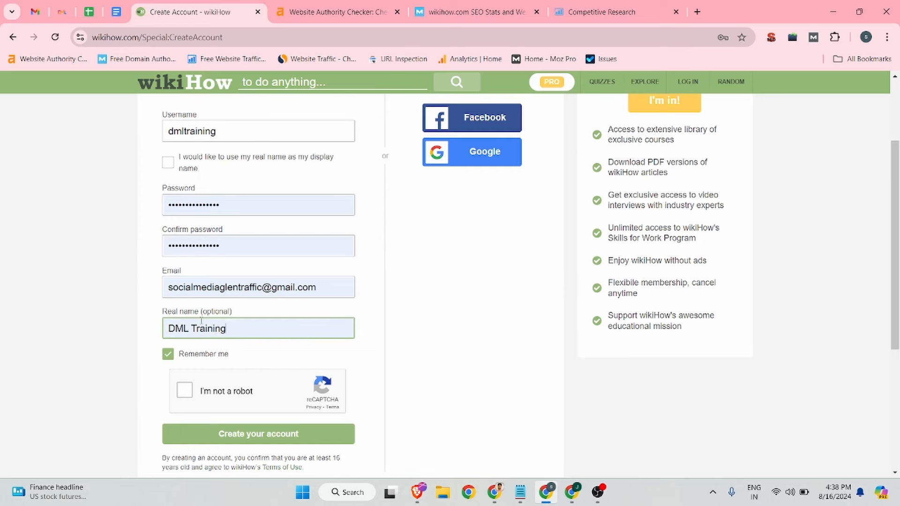
click(184, 391)
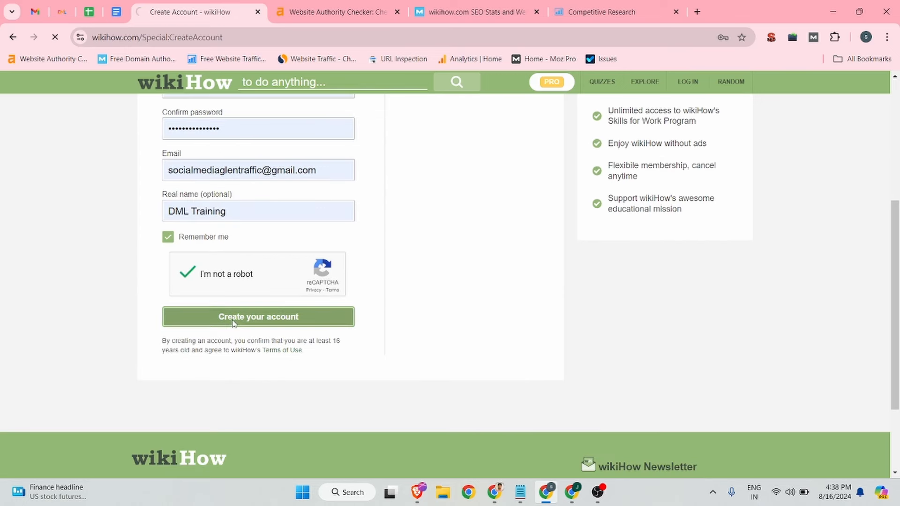
click(258, 316)
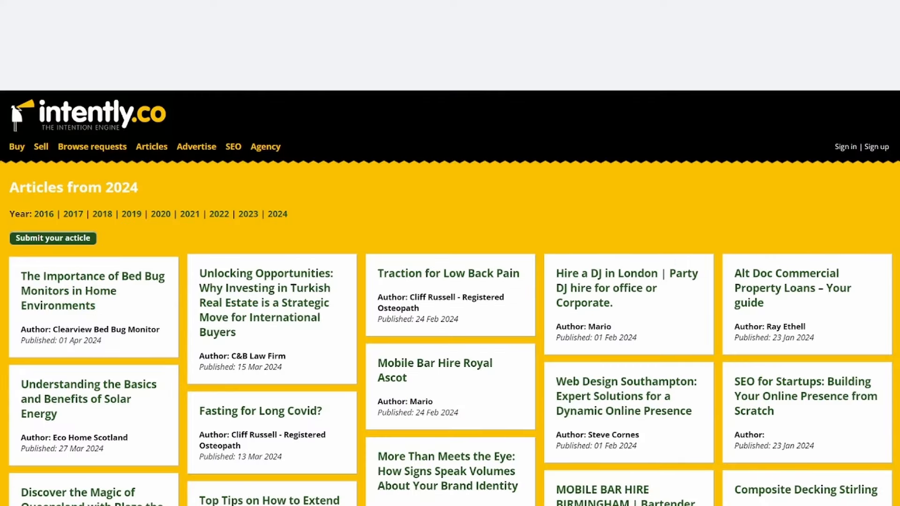
Step: View intently.co's agency subscription plan, then go to the wikiHow user page
click(265, 146)
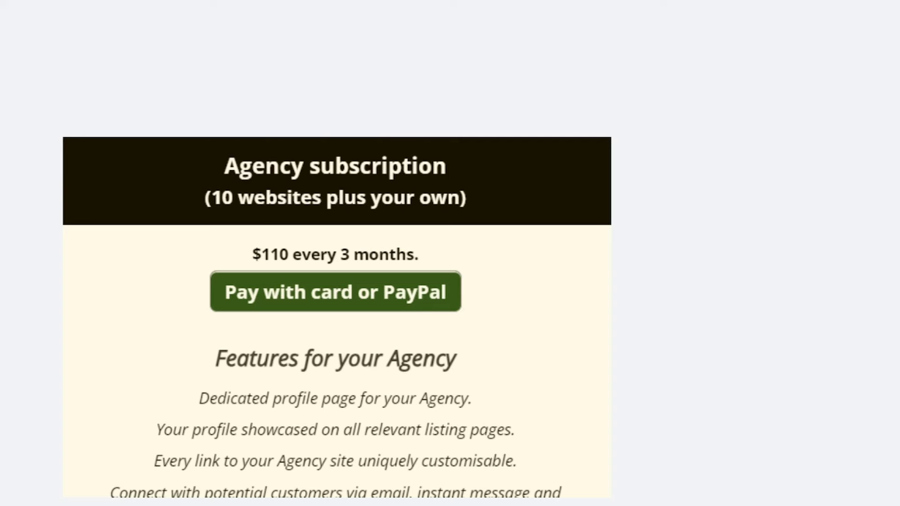
click(686, 91)
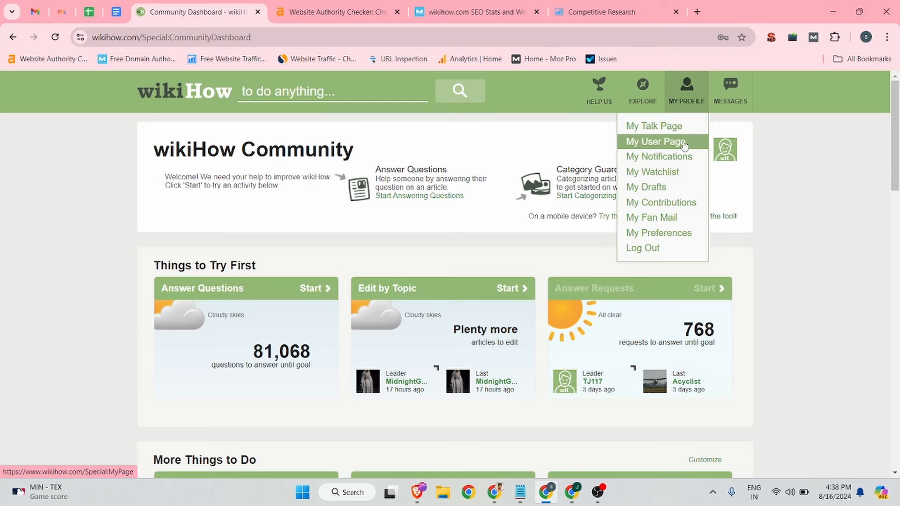
click(655, 141)
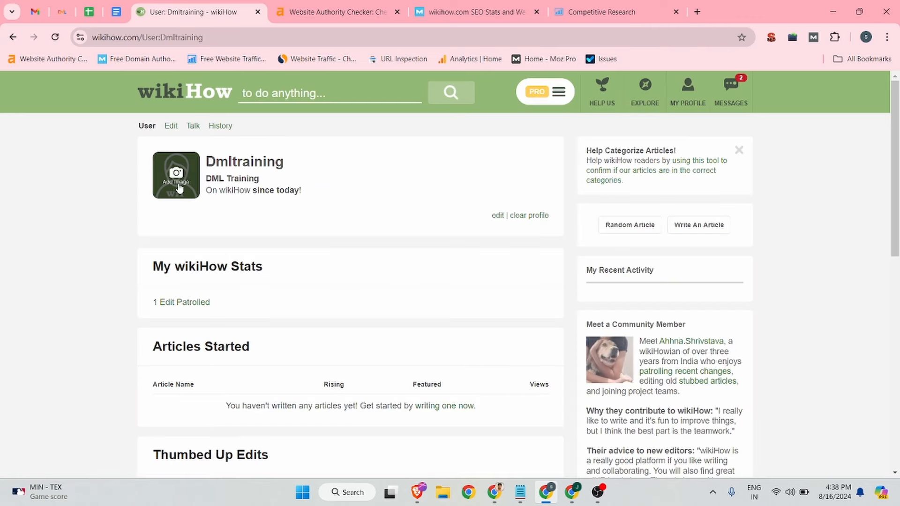
Step: Choose Untitled design.png as the profile image to upload
click(176, 175)
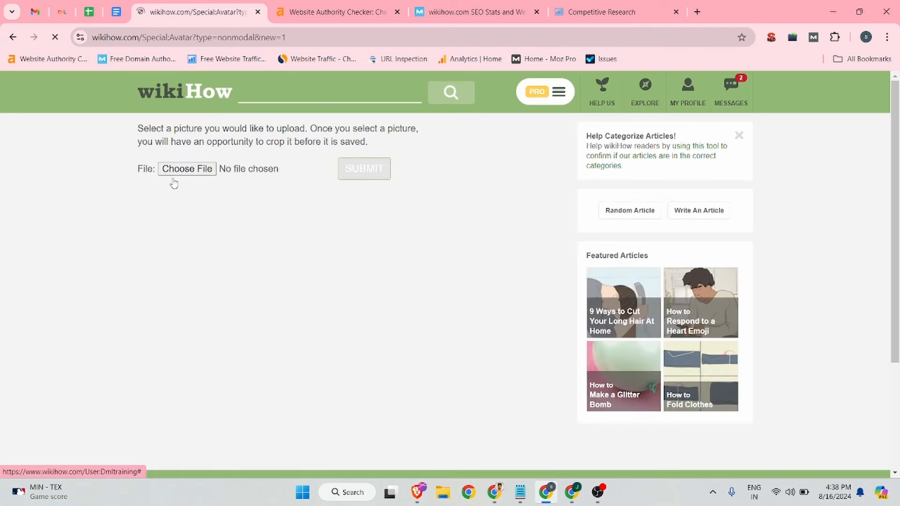
click(187, 168)
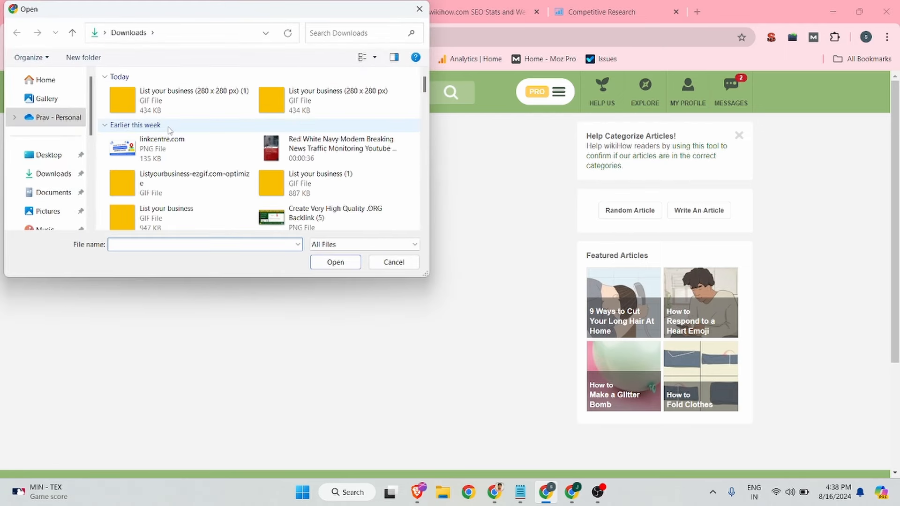
scroll(down, 3)
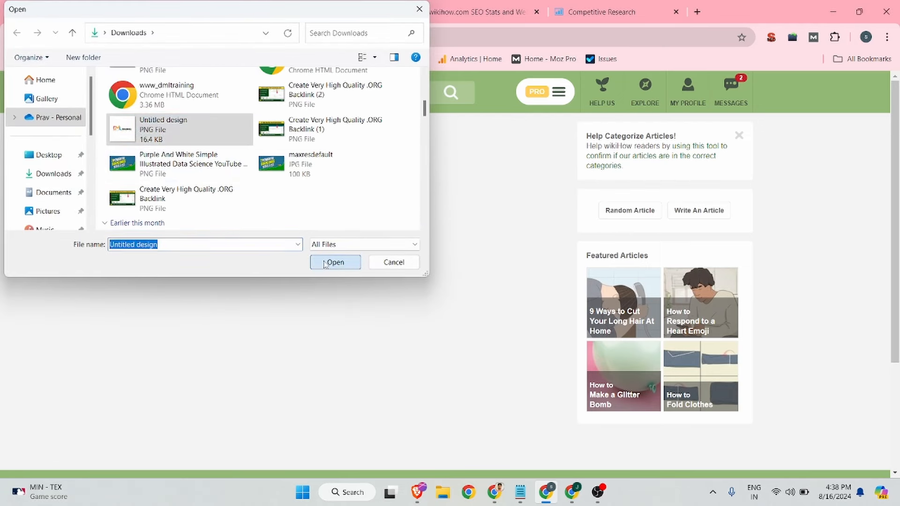
click(336, 262)
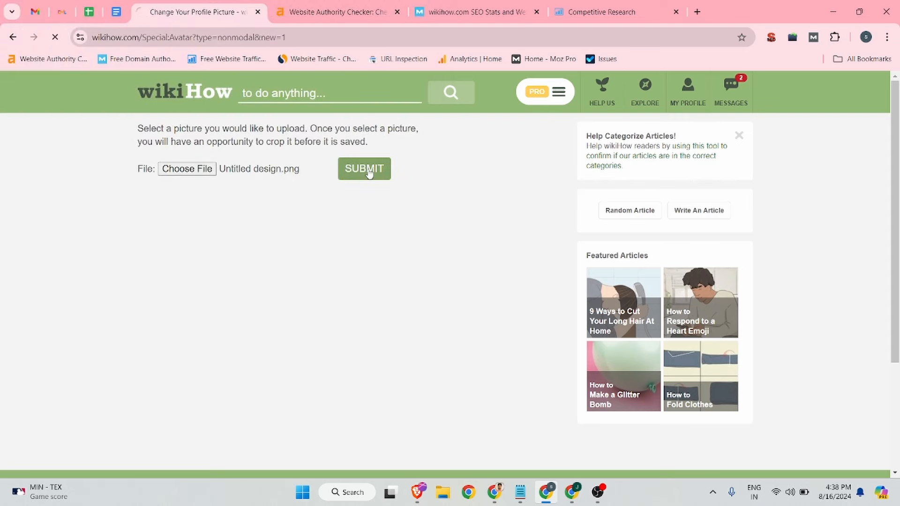
Step: Submit the DML Training logo, crop to frame the whole logo, and save
click(364, 169)
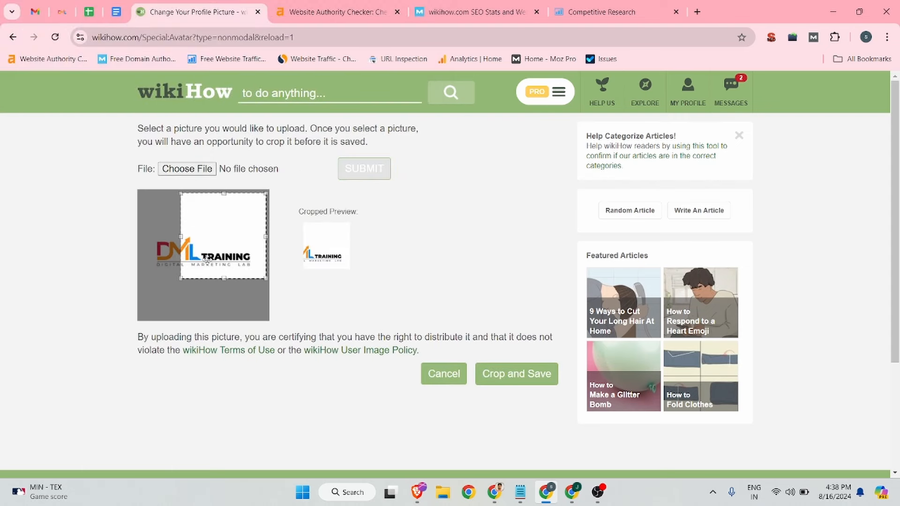
drag(223, 232, 204, 296)
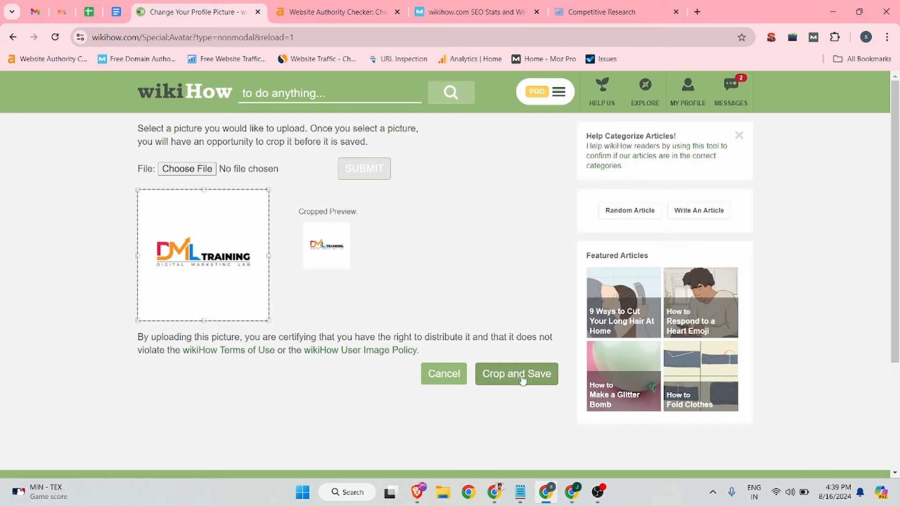
click(516, 374)
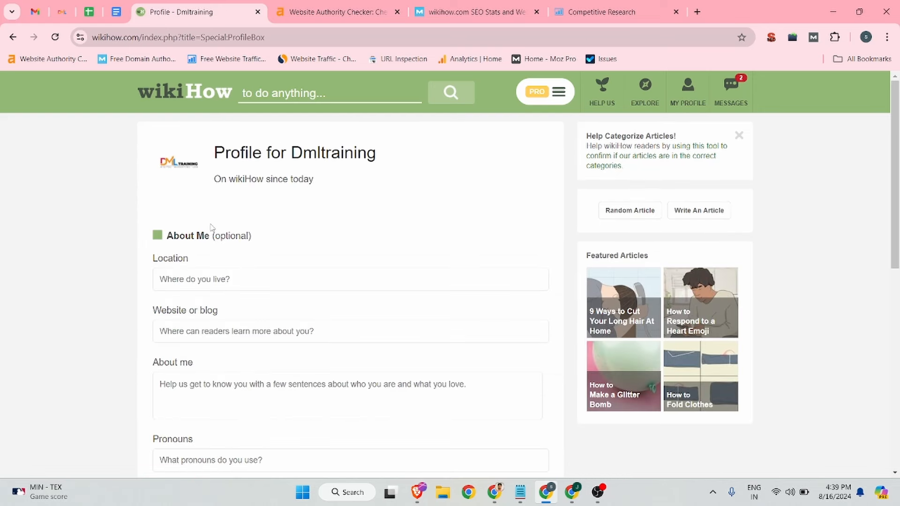
Step: Enter India as the profile location and switch to the Backlink doc
click(350, 279)
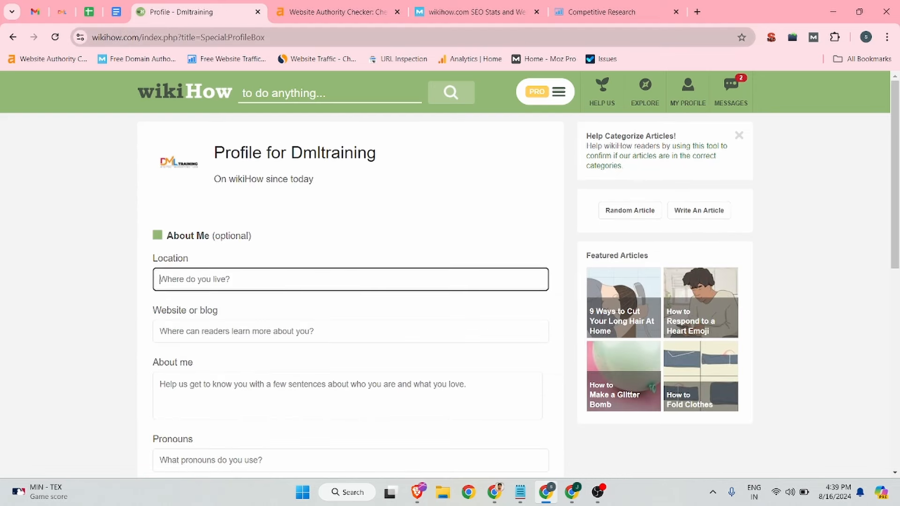
text(India)
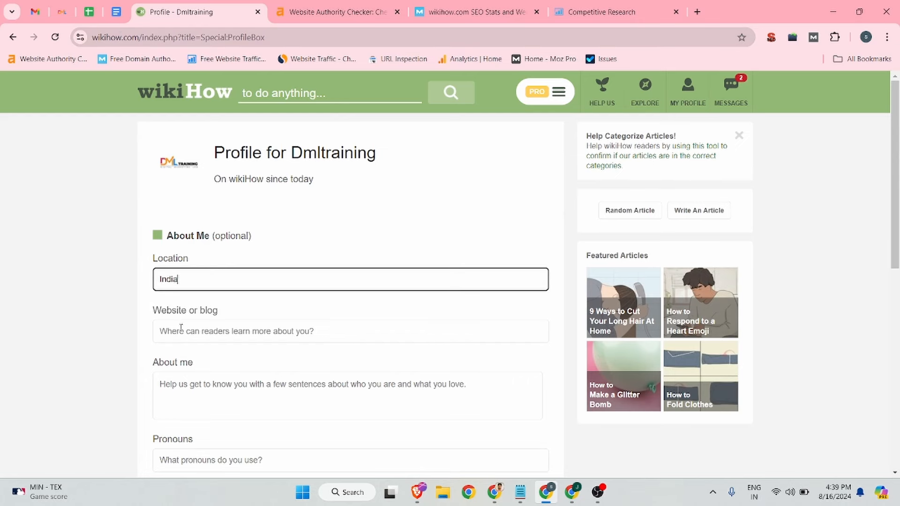
click(62, 11)
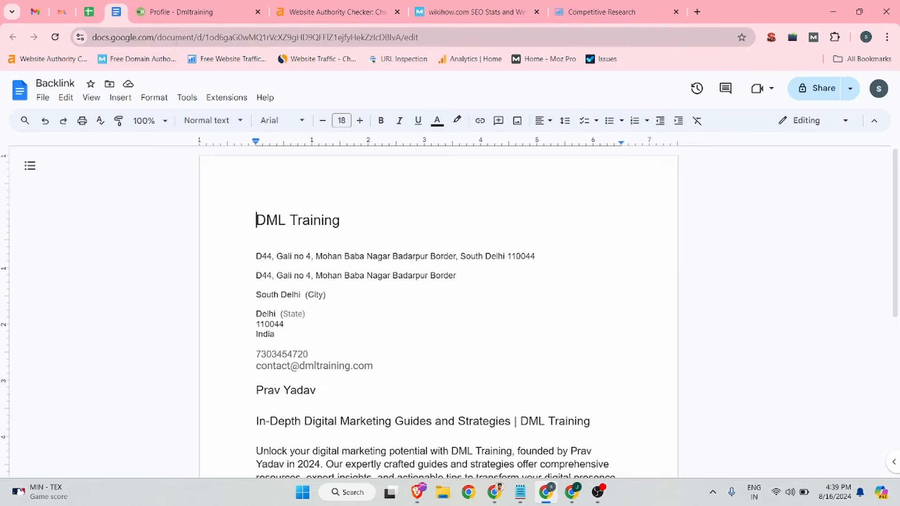
Step: Select DML Training's description paragraph in the Backlink doc and return to wikiHow
drag(256, 275, 551, 342)
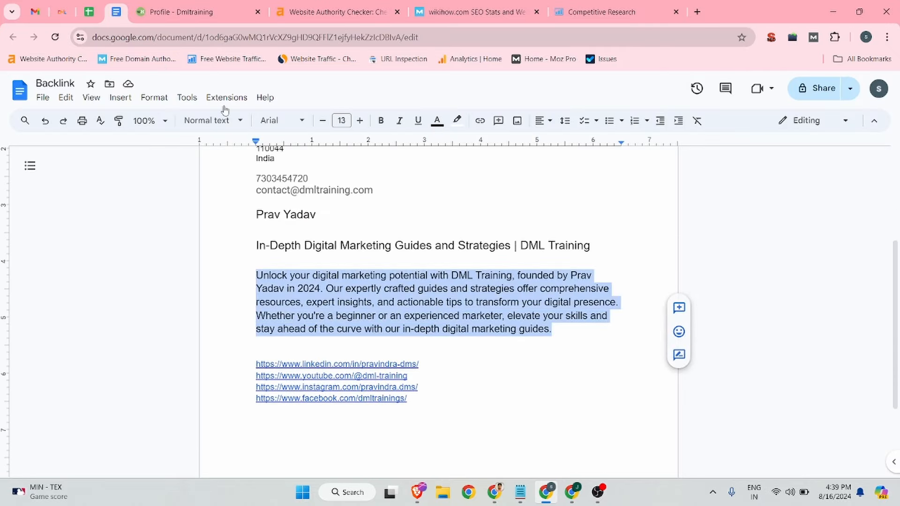
click(198, 12)
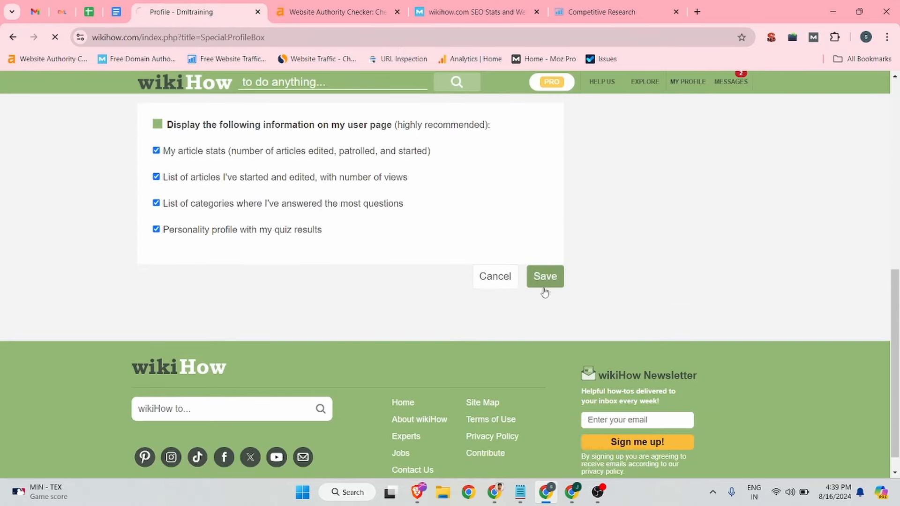
Step: Save the Dmltraining profile with India, the website link and the bio
click(544, 276)
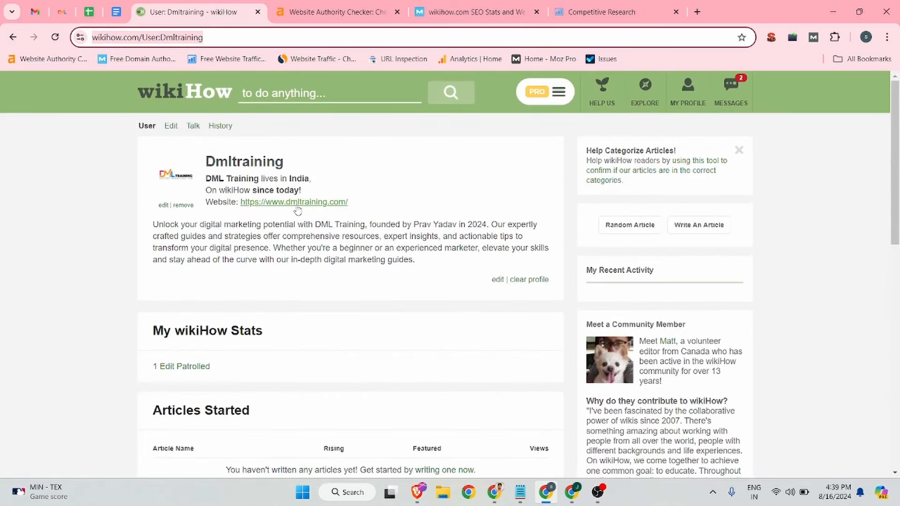
Step: Inspect the dmltraining.com link, confirm rel="nofollow", then close DevTools
right_click(293, 202)
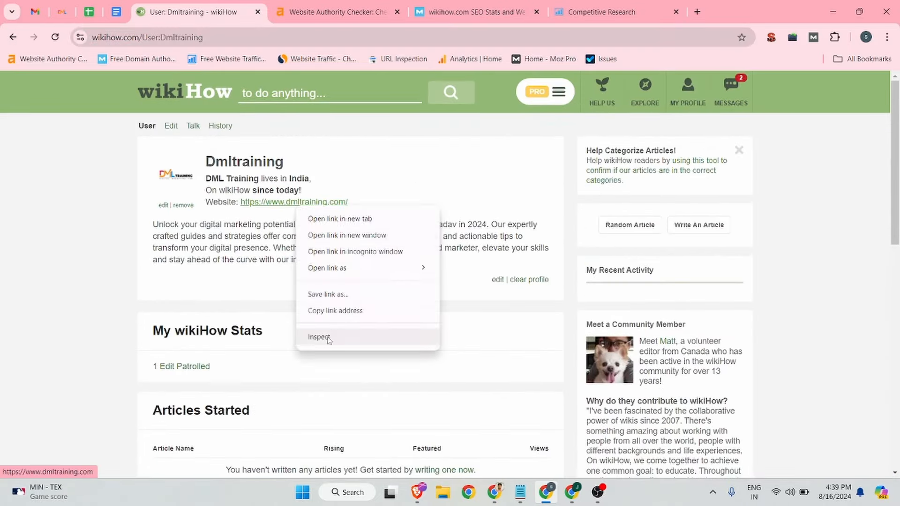
click(319, 337)
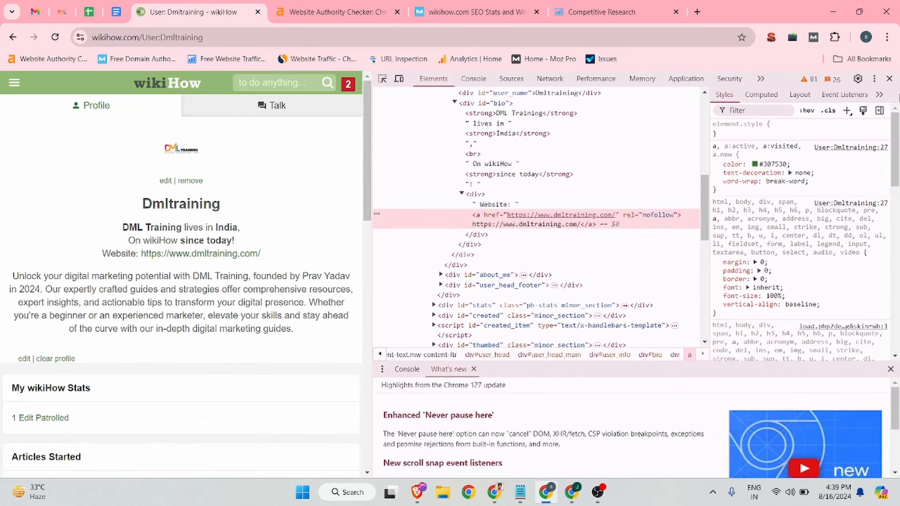
click(644, 92)
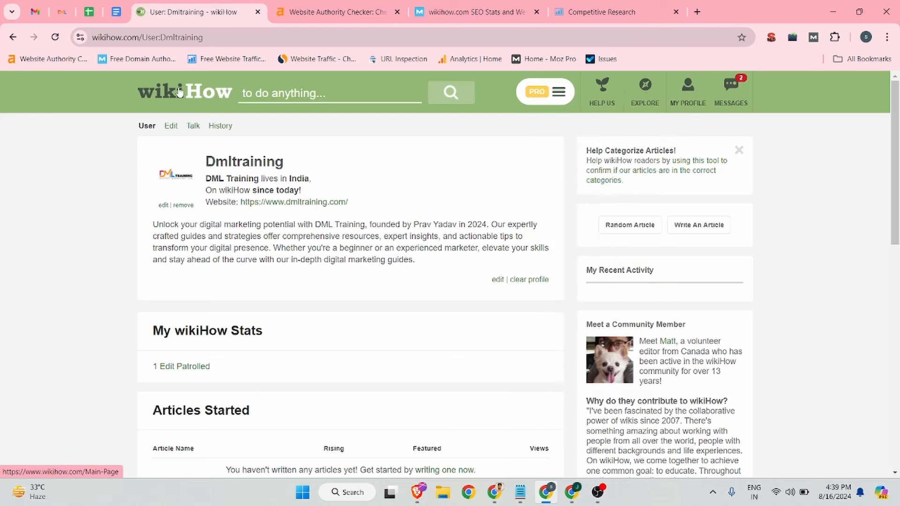
Step: Go to the wikiHow home page and view the Dmltraining talk page
click(185, 91)
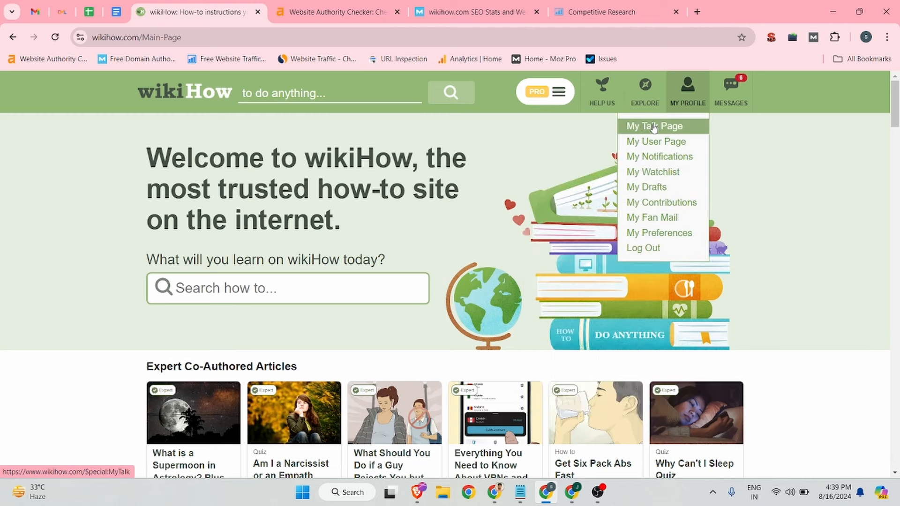
click(654, 125)
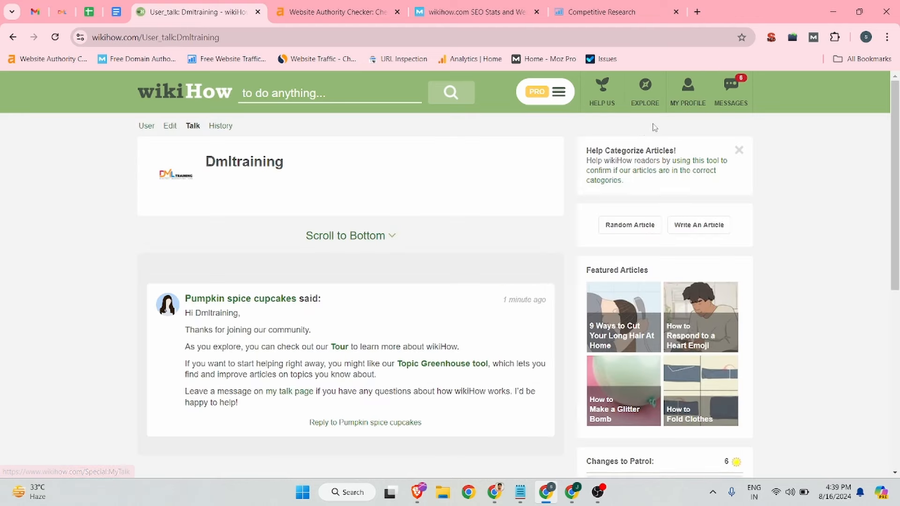
scroll(down, 3)
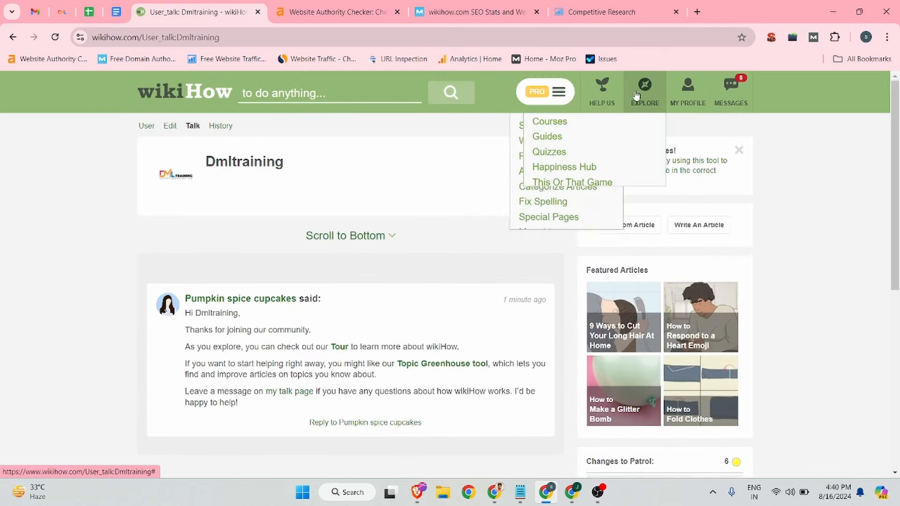
Step: Revisit the user page, then show the Help Us menu
click(688, 92)
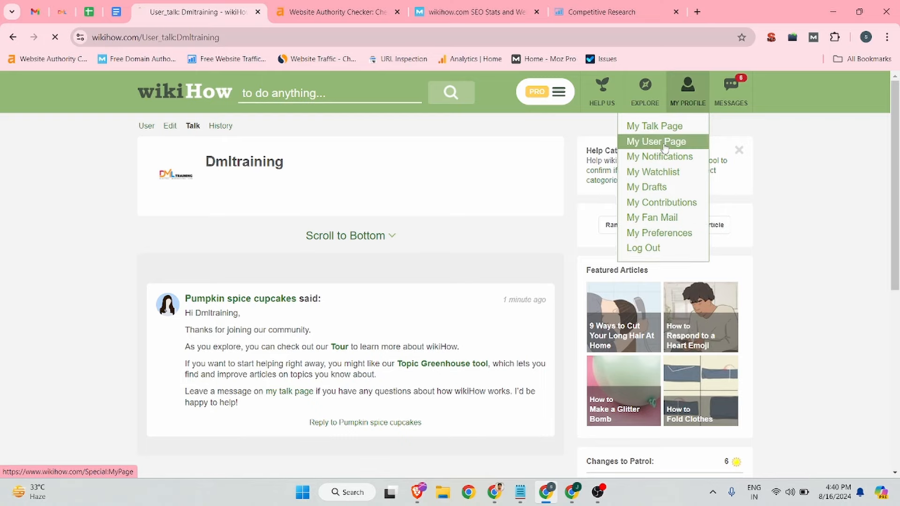
click(656, 141)
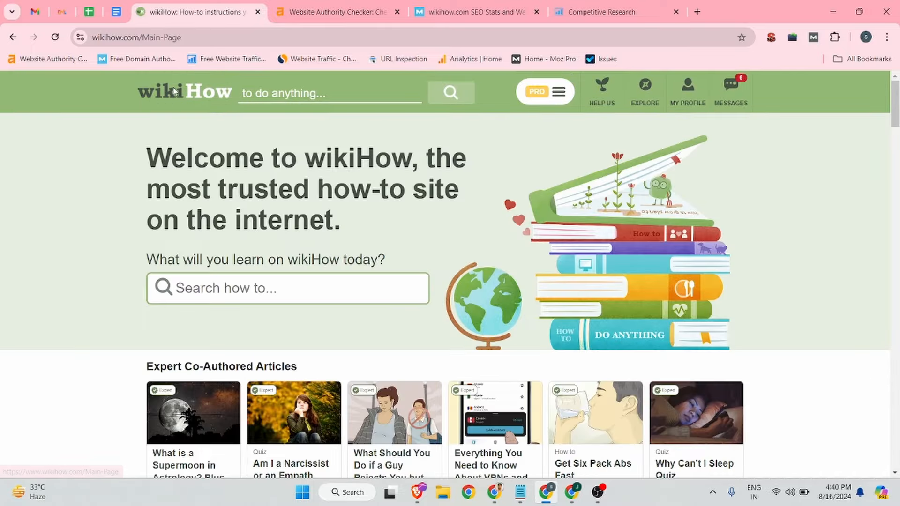
scroll(down, 3)
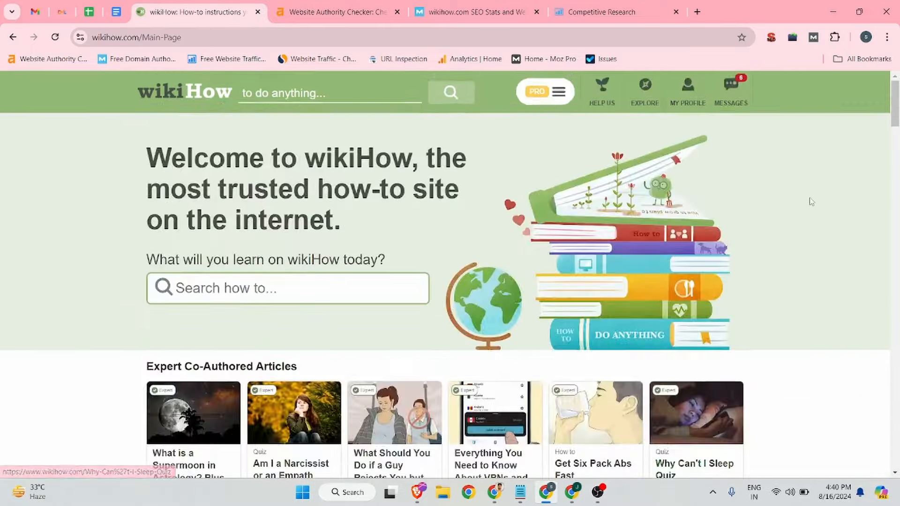
click(602, 92)
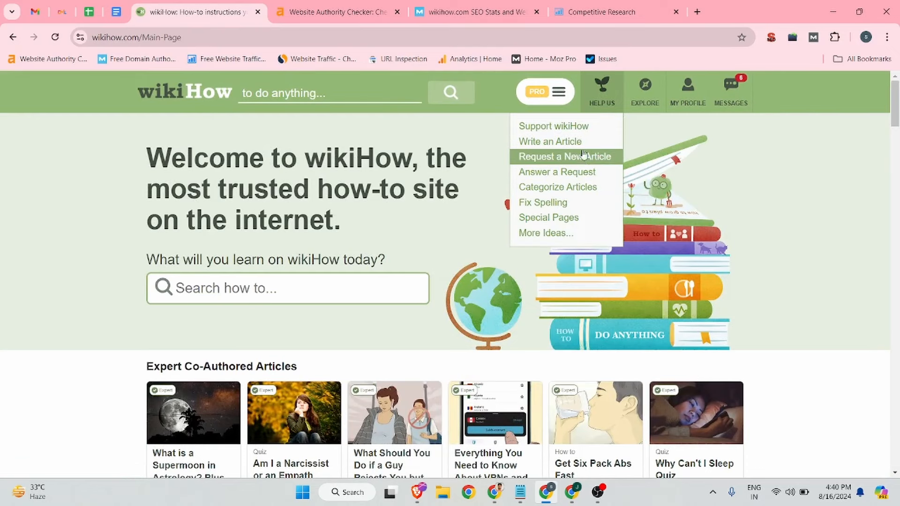
mouse_move(549, 142)
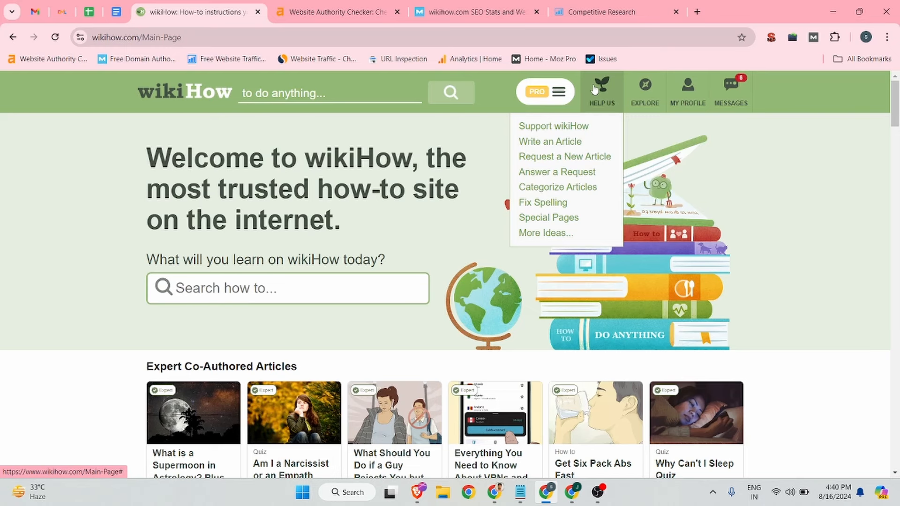
mouse_move(549, 141)
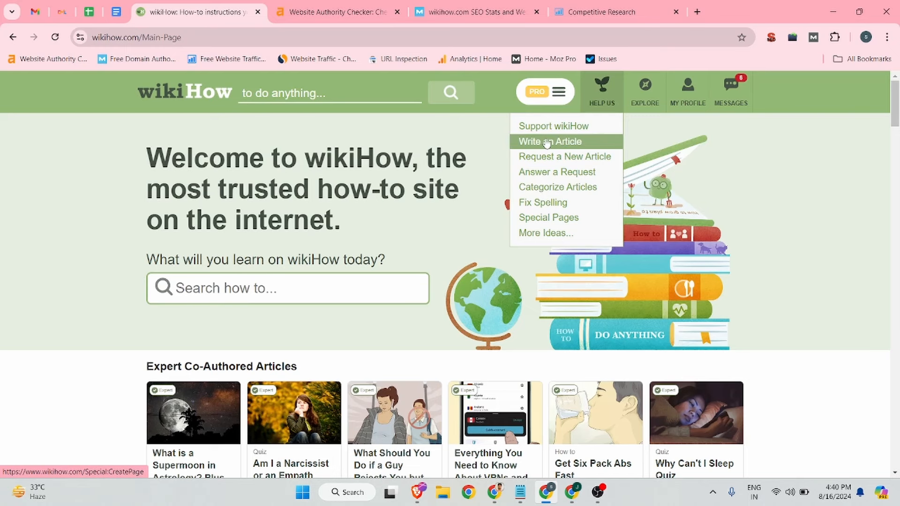
Step: Submit the article title 'Achieve Your Goals with Top-Tier Digital Marketing Training'
click(550, 141)
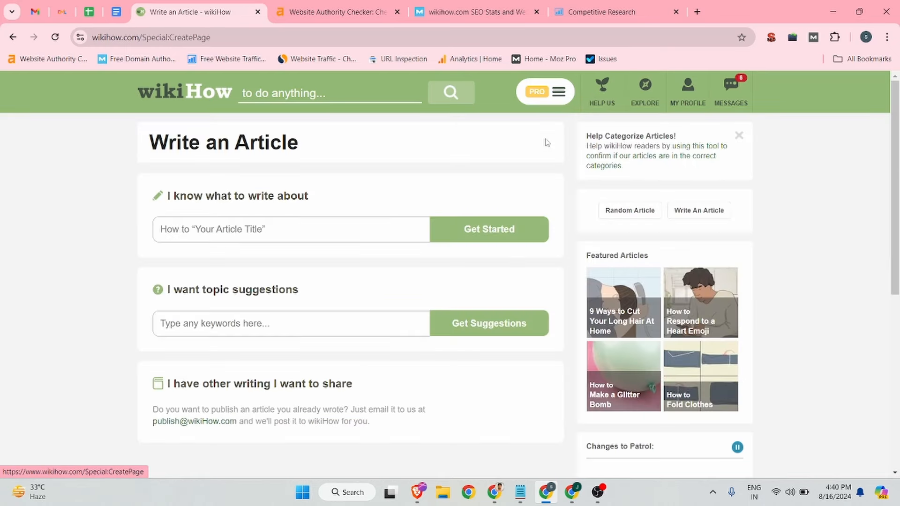
click(291, 229)
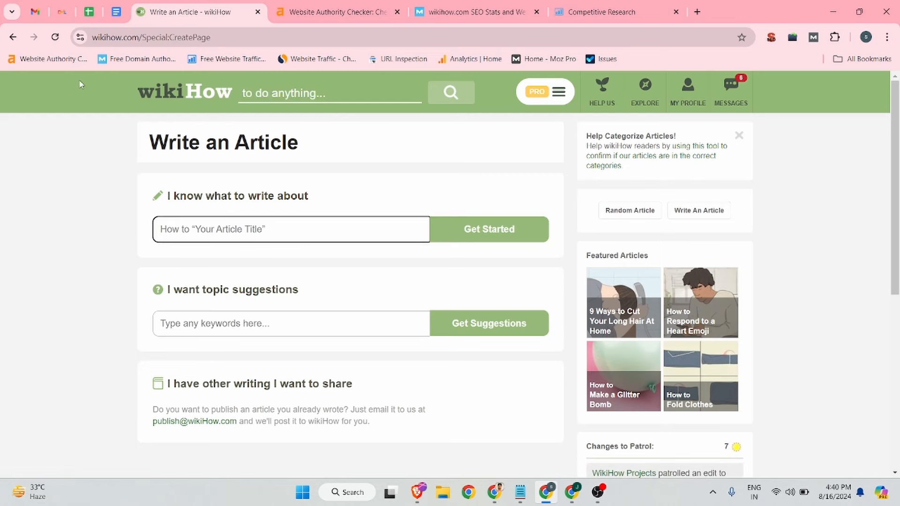
click(62, 11)
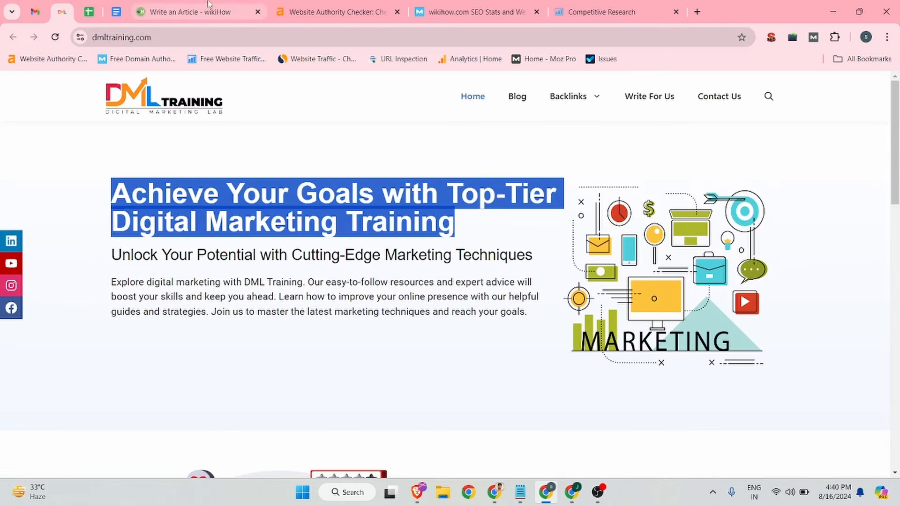
click(198, 11)
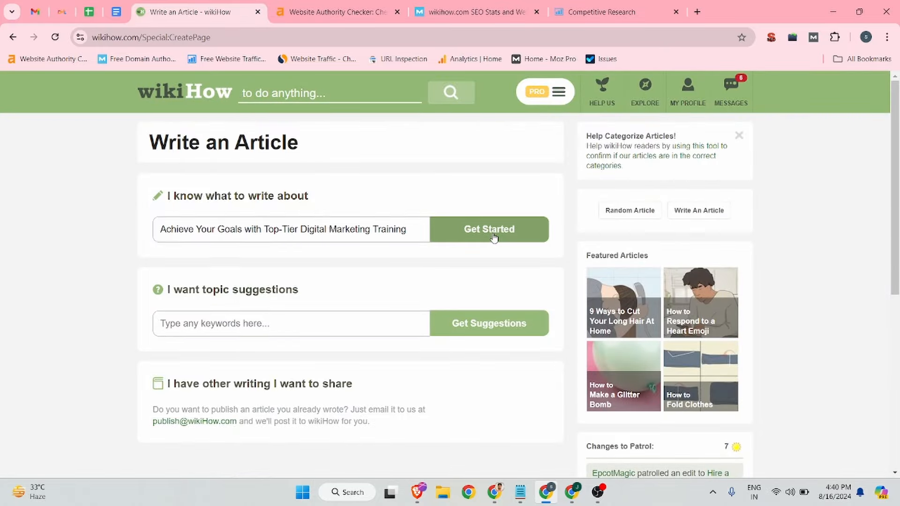
click(488, 230)
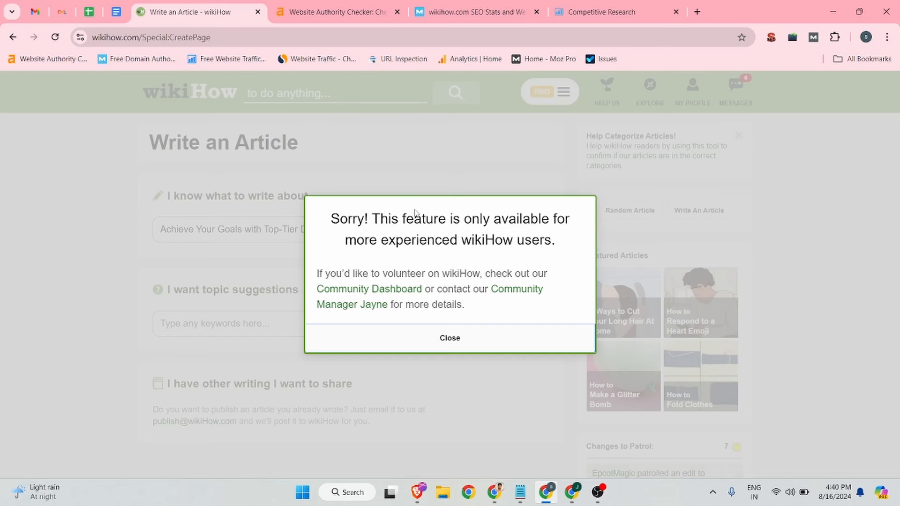
mouse_move(422, 277)
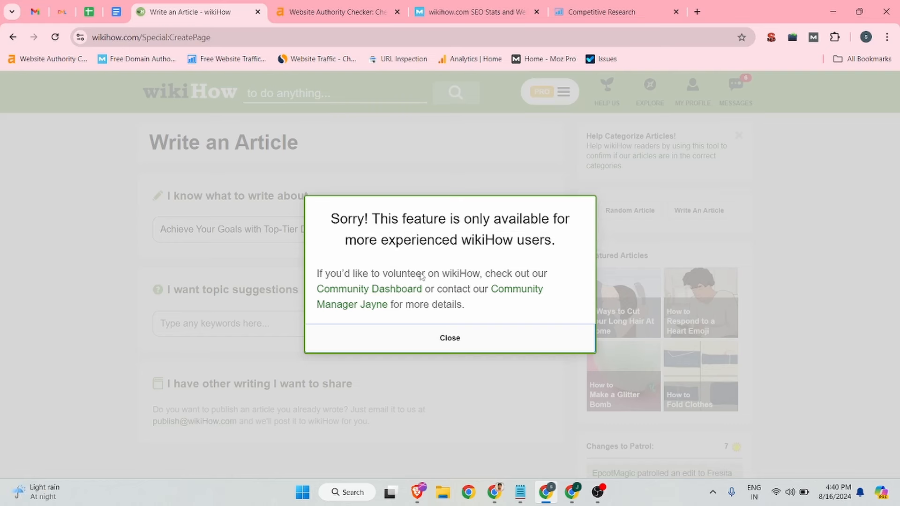
mouse_move(450, 347)
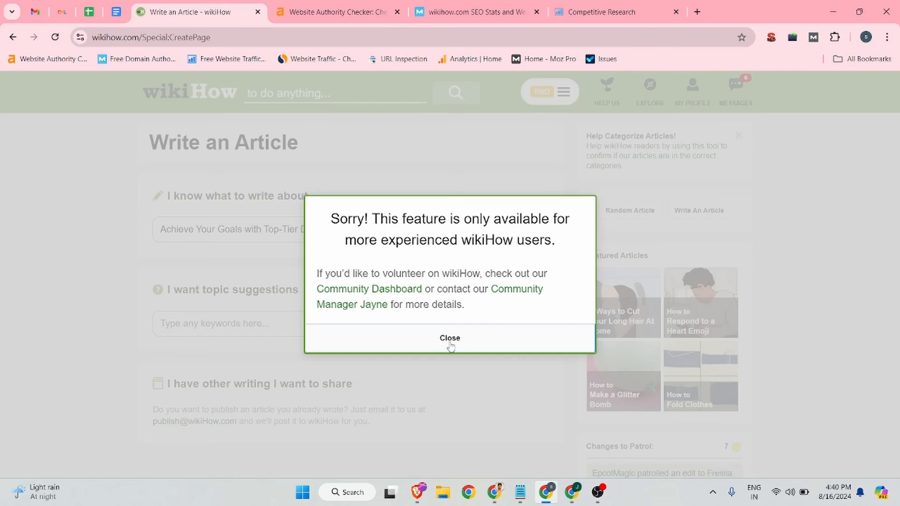
Step: Close the experienced-users-only popup and go to the Dmltraining user page via My Profile
click(450, 338)
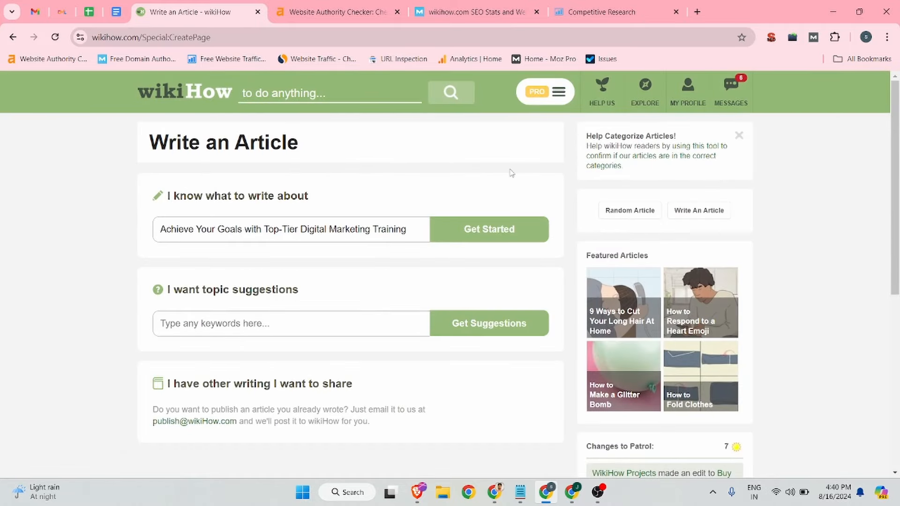
mouse_move(321, 168)
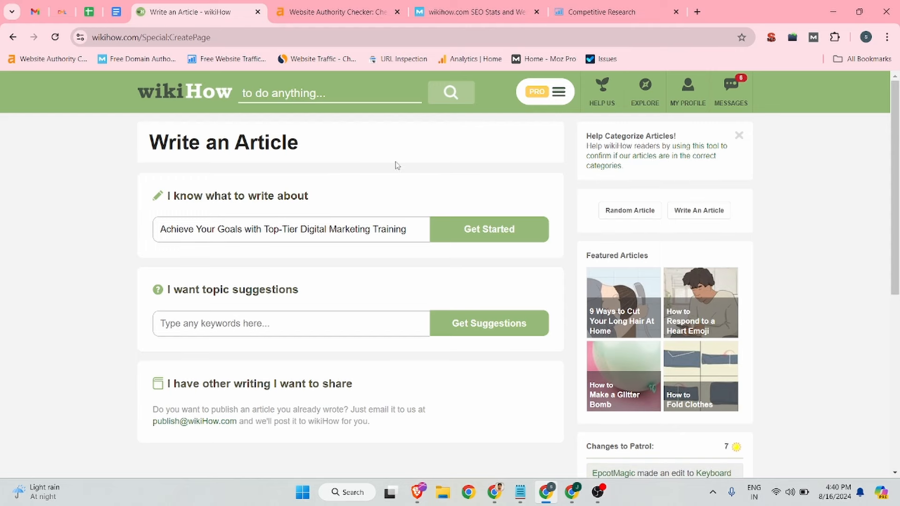
click(688, 92)
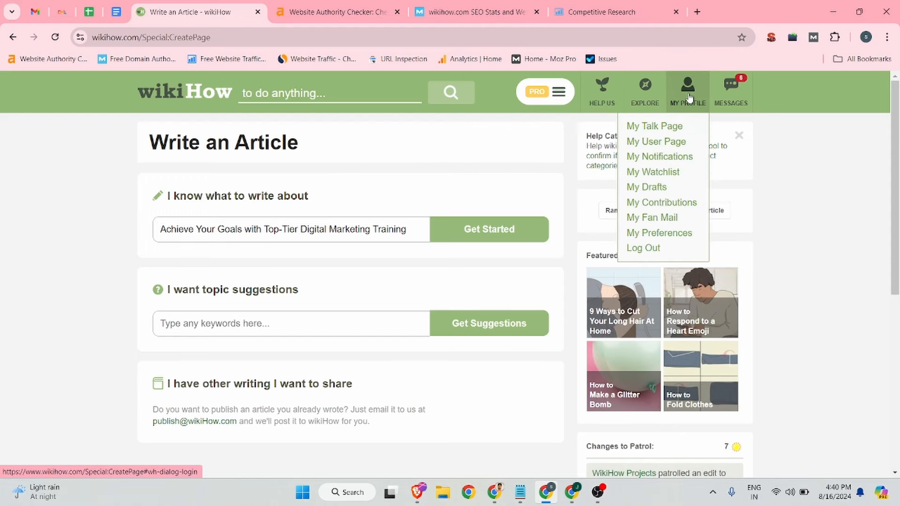
click(655, 141)
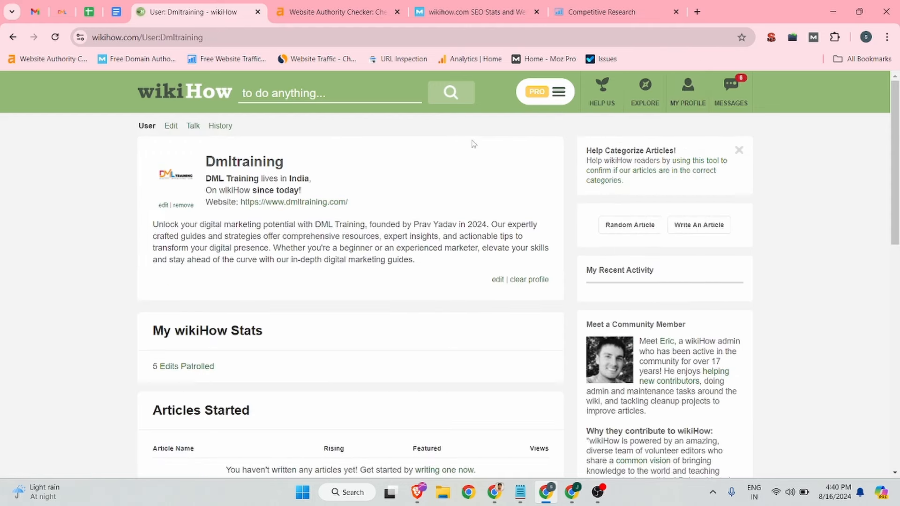